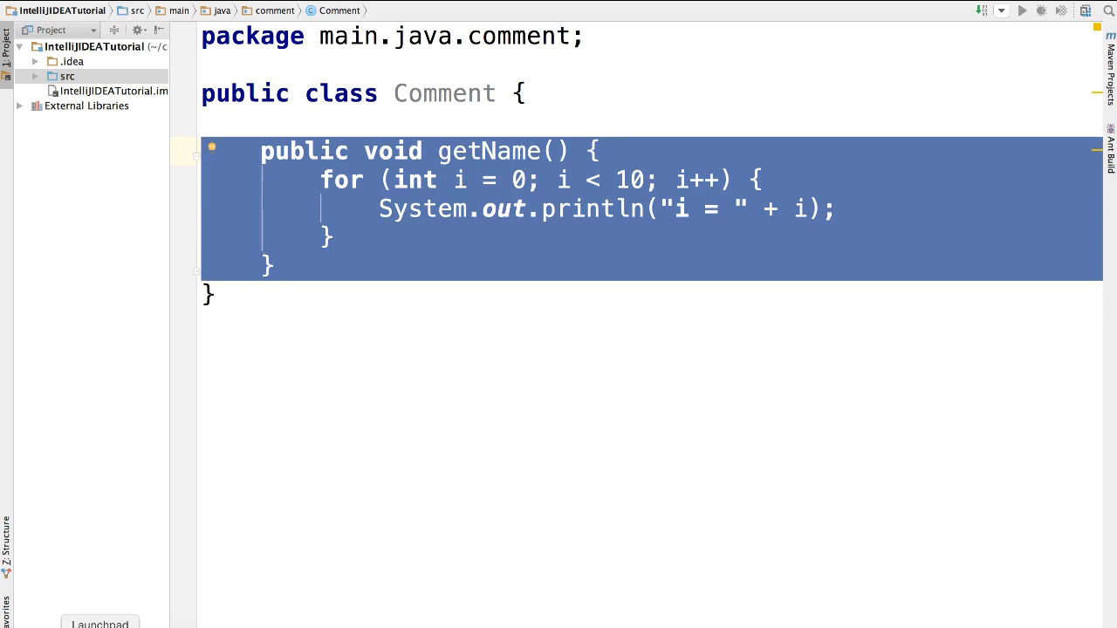
- Comment out every line of the getName method with line comments
key(cmd+/)
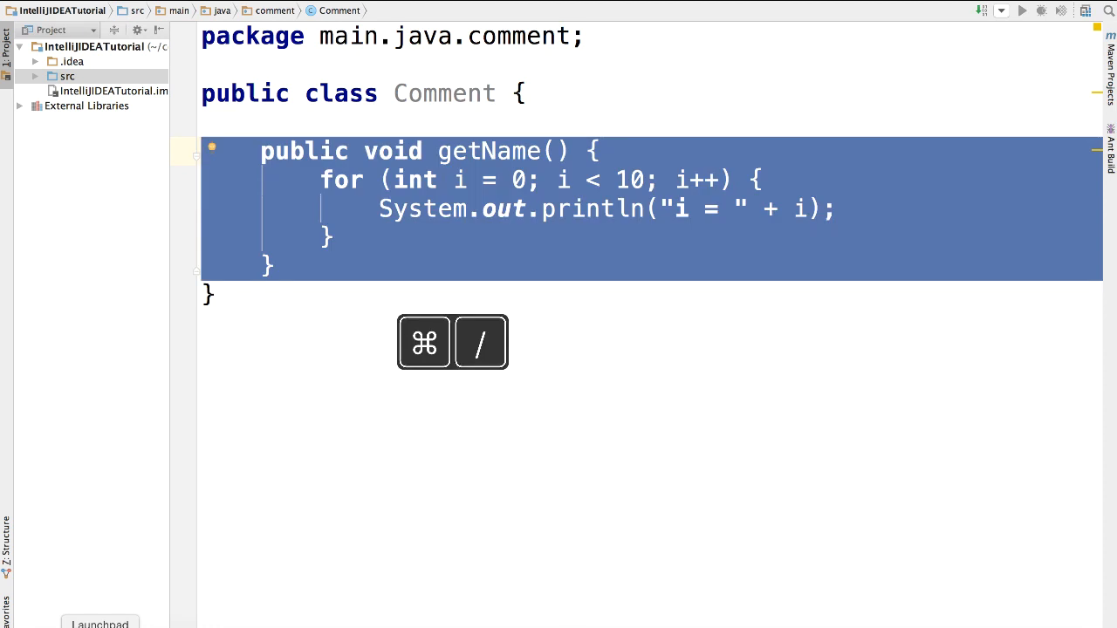
key(cmd+/)
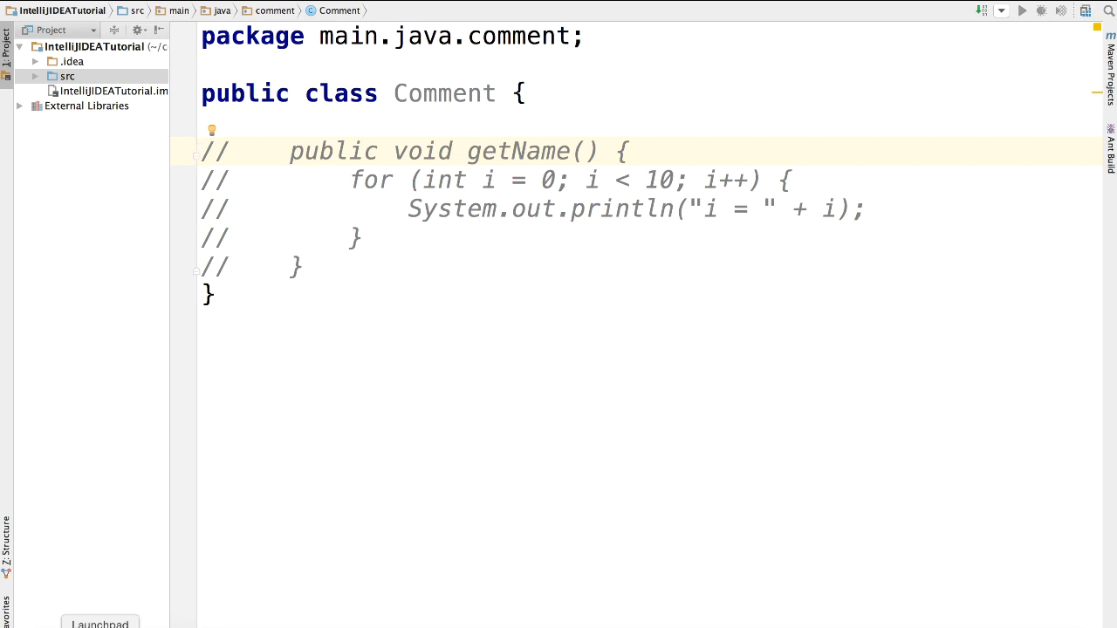
- Uncomment the getName lines so the method is active code again
click(202, 150)
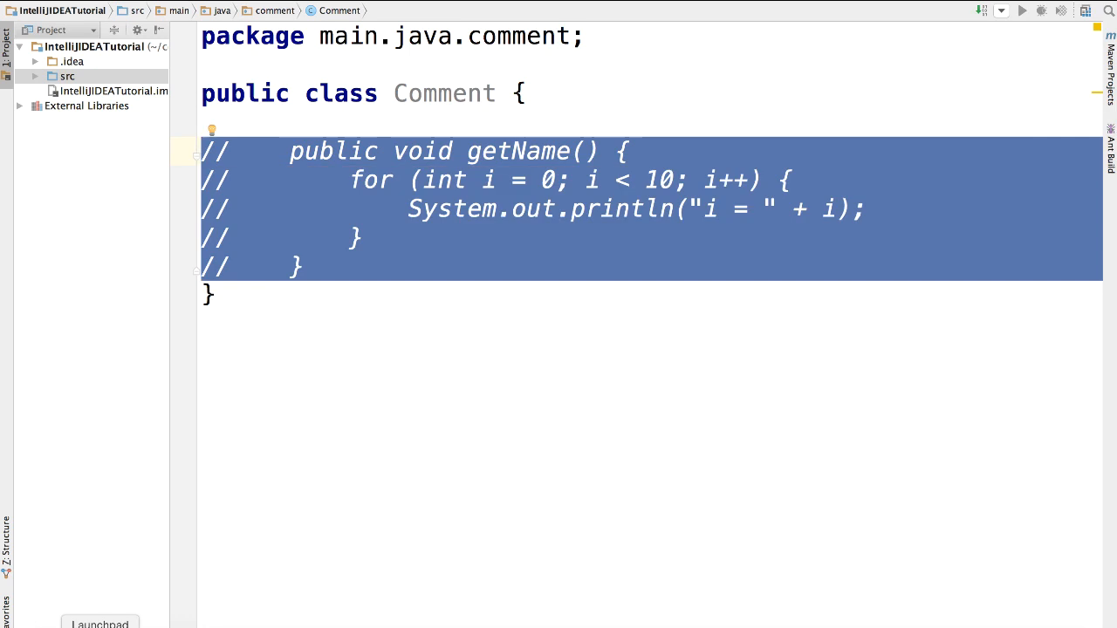
key(cmd+/)
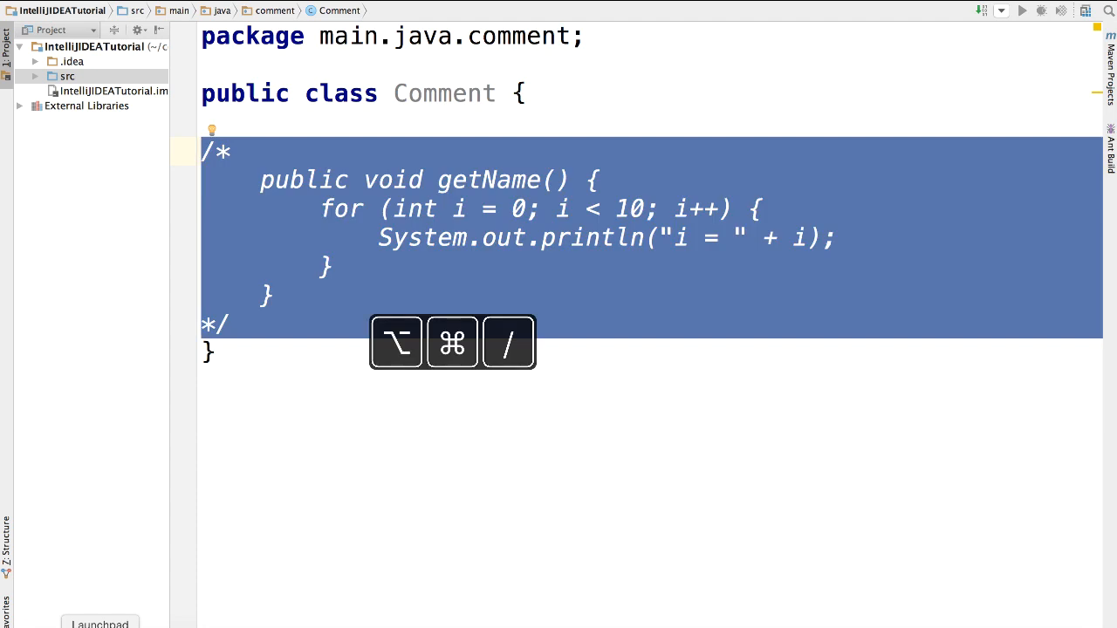
- Remove the block comment around getName, leaving it as plain code
key(cmd+/)
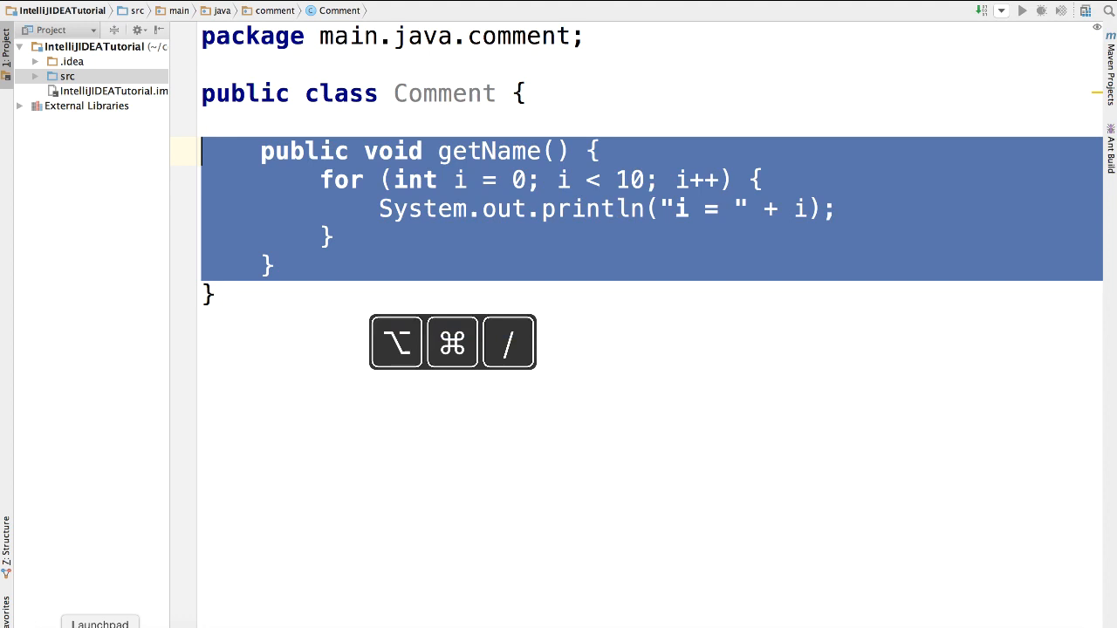